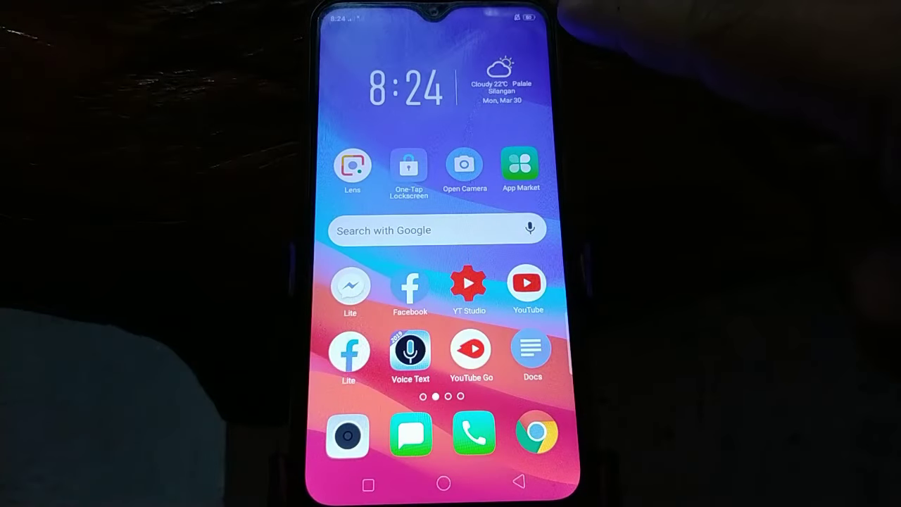
- Swipe to the home screen page that contains the Settings icon
left_click(409, 166)
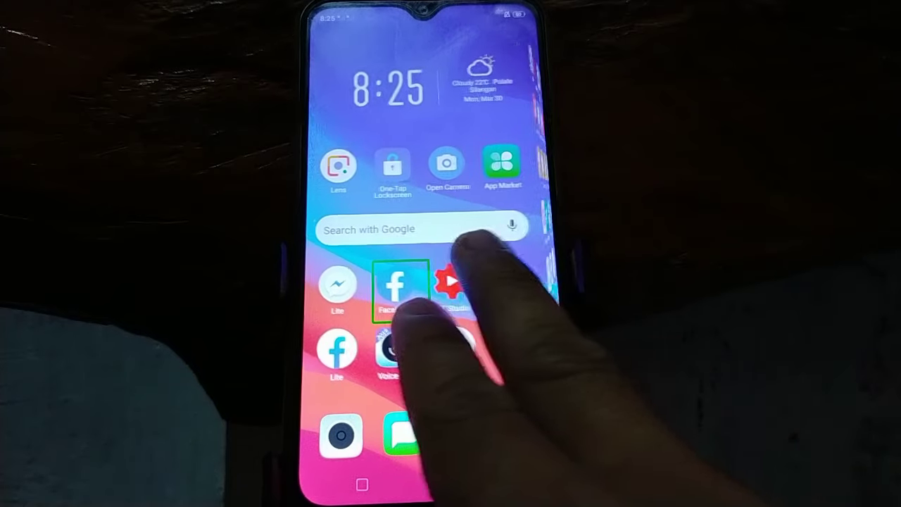
scroll("left", 3)
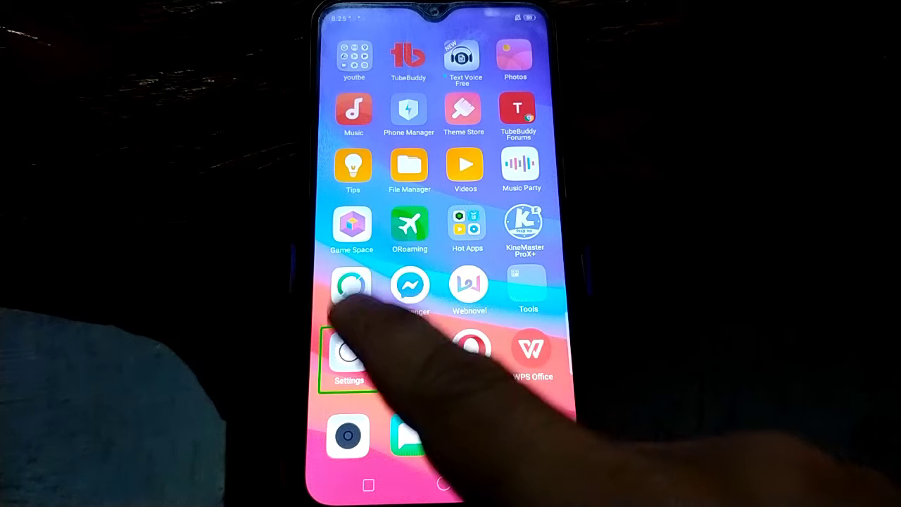
- Launch Settings and go into Additional Settings (Storage, Accessibility, Developer Options)
left_click(348, 355)
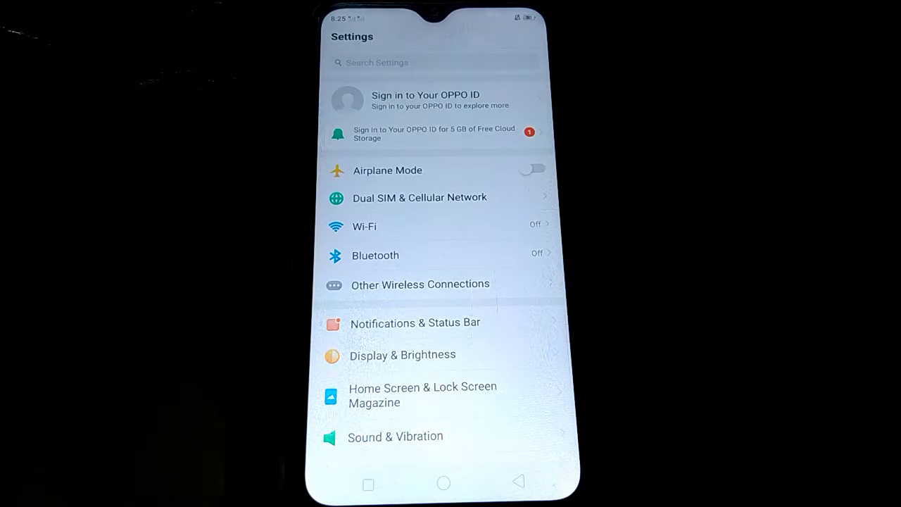
left_click(436, 62)
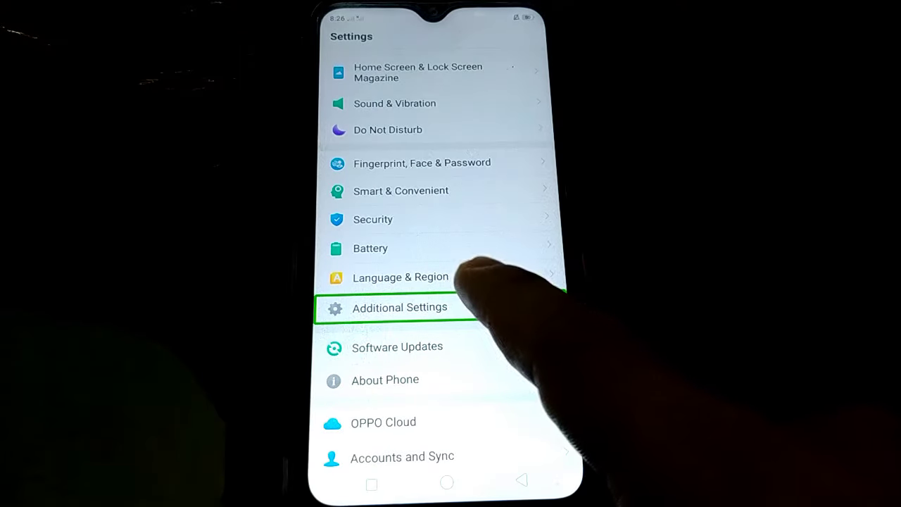
left_click(400, 307)
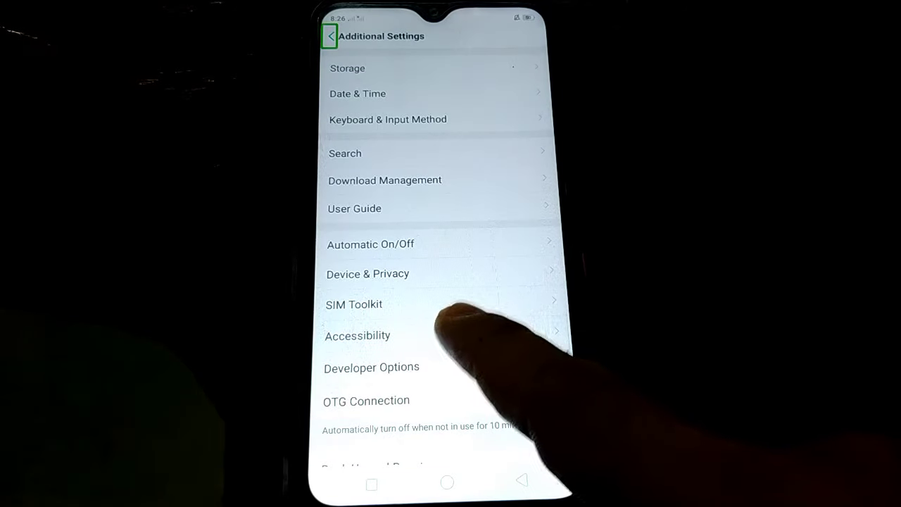
- Enter Accessibility and focus the TalkBack entry under Screen Reader
left_click(358, 336)
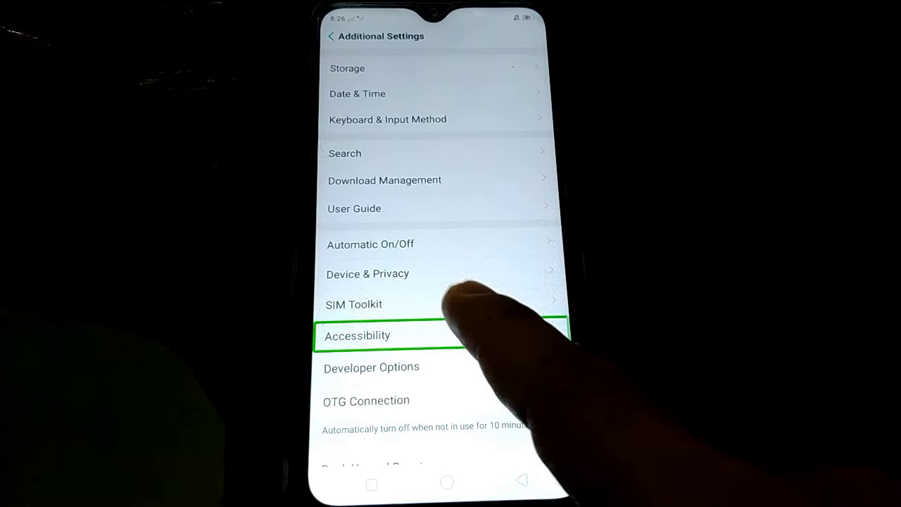
left_click(358, 335)
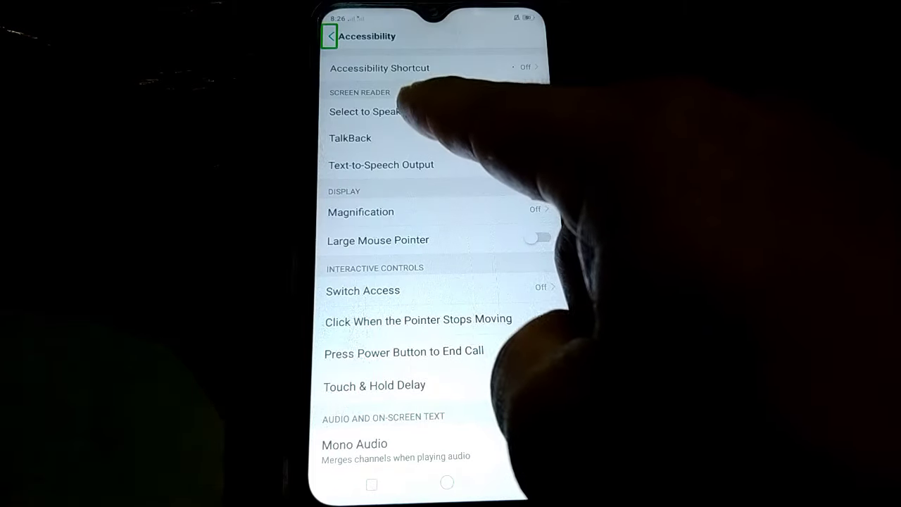
left_click(436, 138)
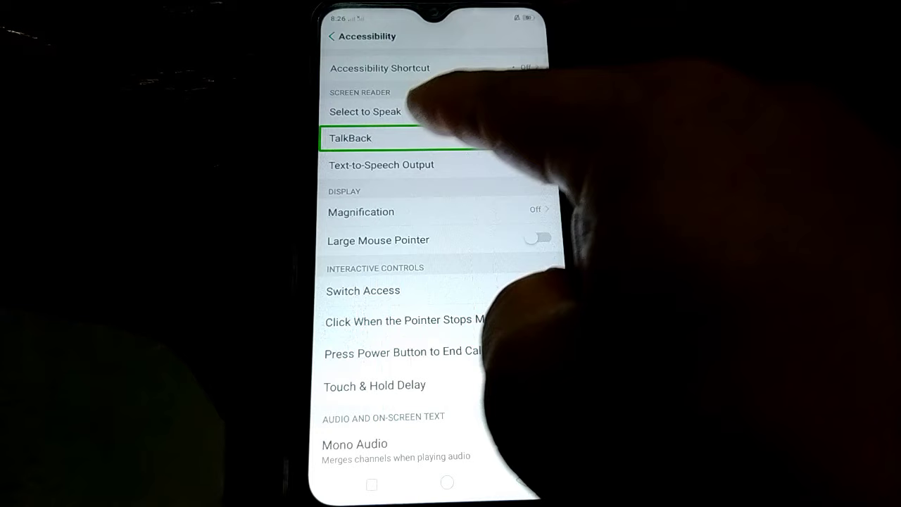
- Toggle the TalkBack switch off so the 'Disable TalkBack?' confirmation appears
left_click(349, 138)
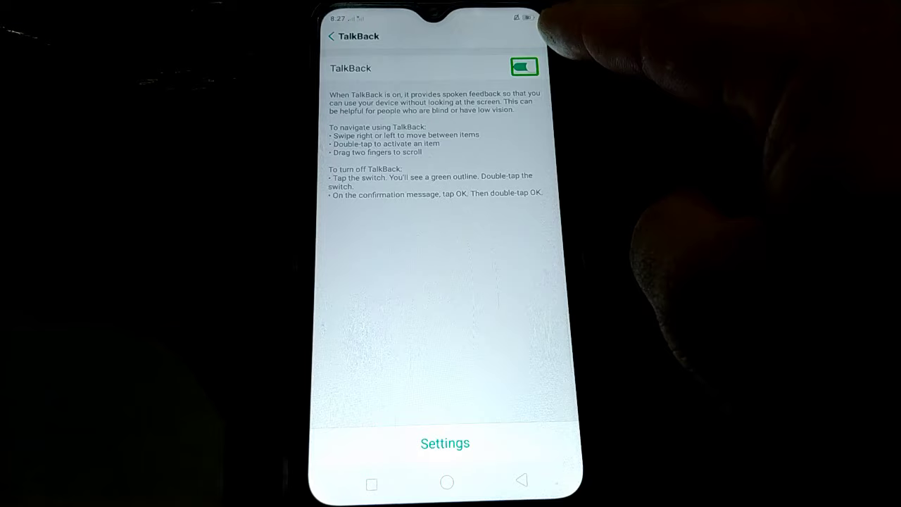
left_click(524, 68)
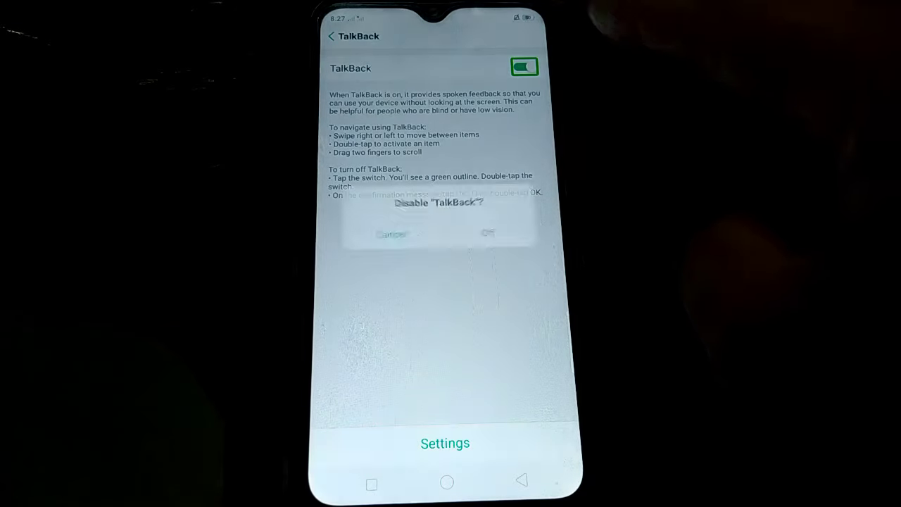